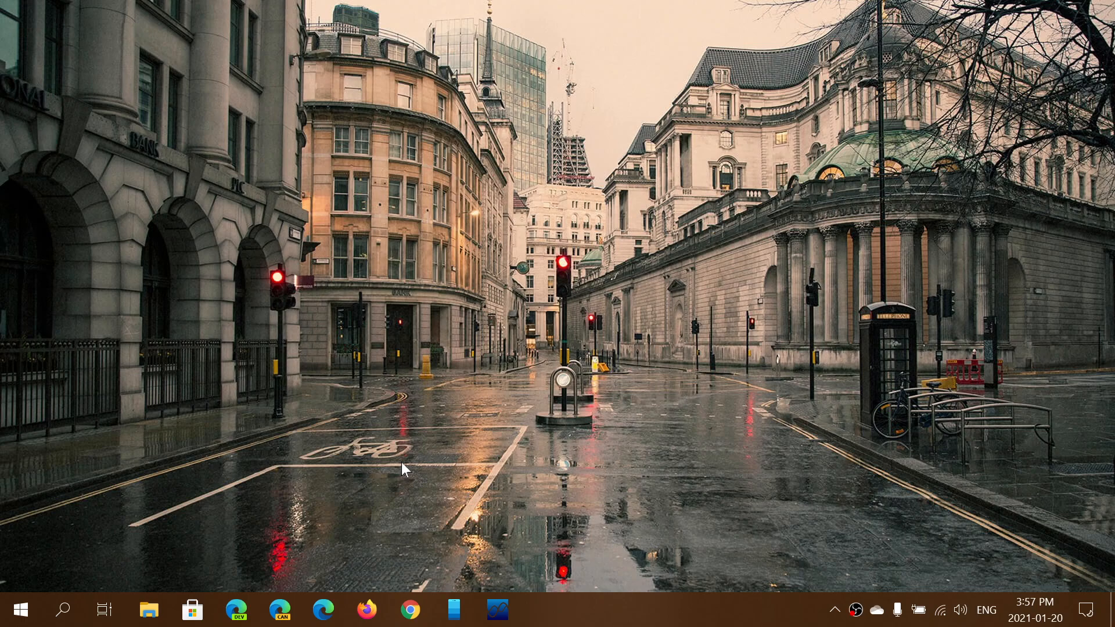
mouse_move(484, 505)
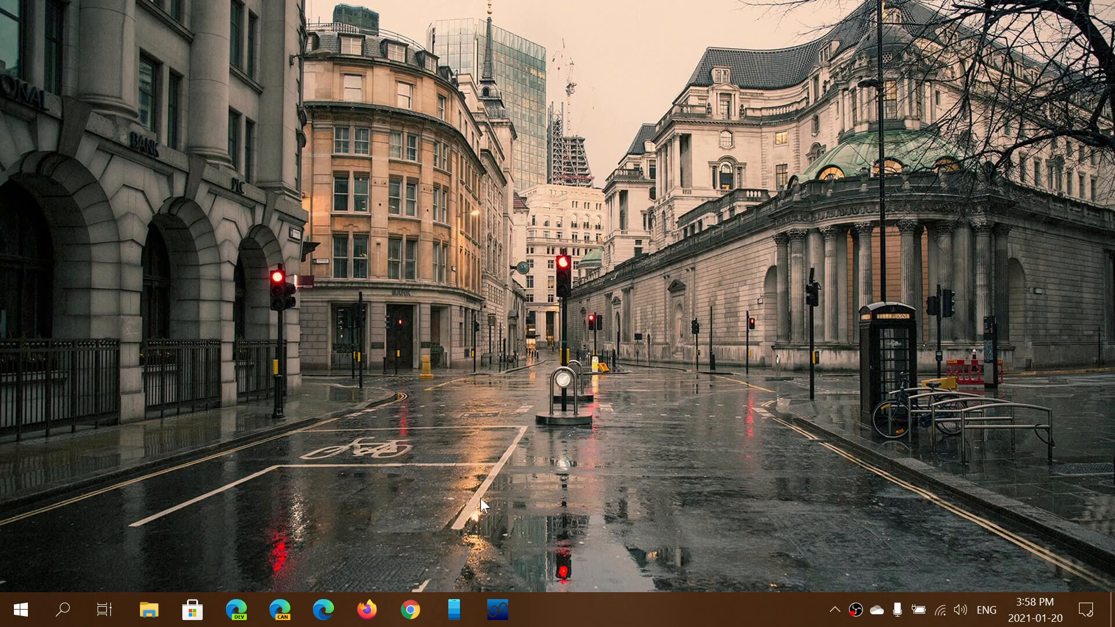
mouse_move(498, 610)
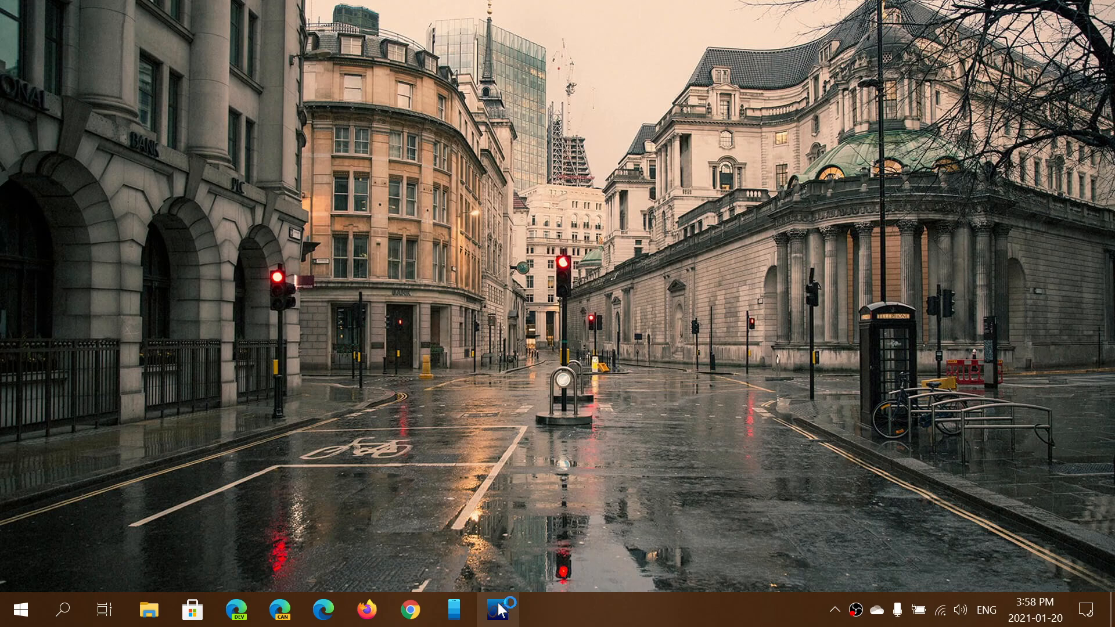
Step: Launch the SDR# receiver from the taskbar, coming up tuned near 7.255 MHz in LSB
click(500, 610)
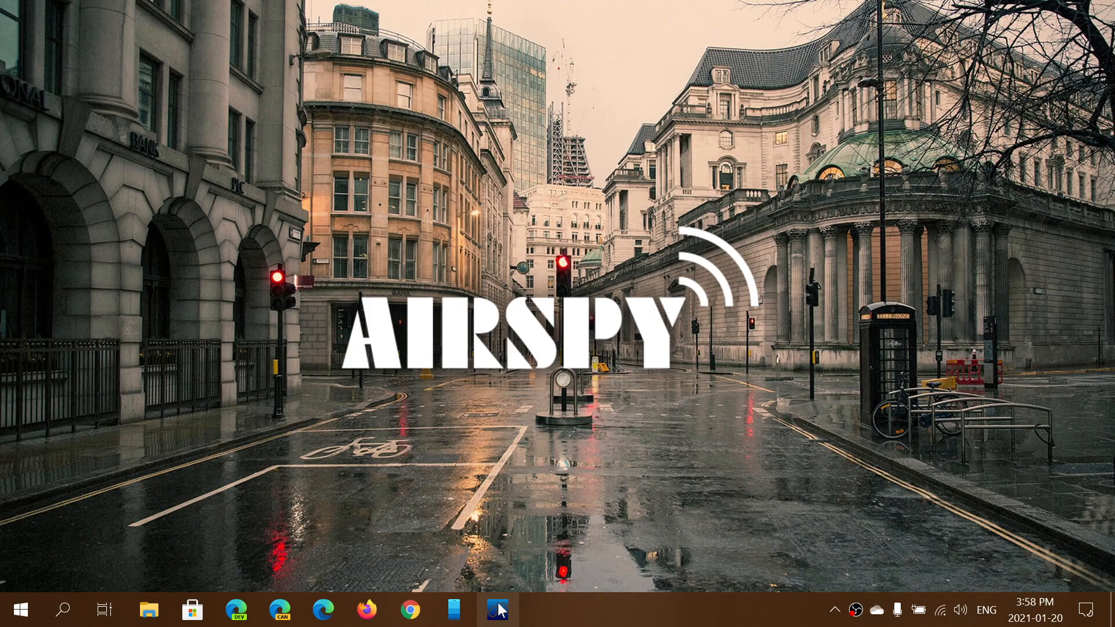
click(499, 610)
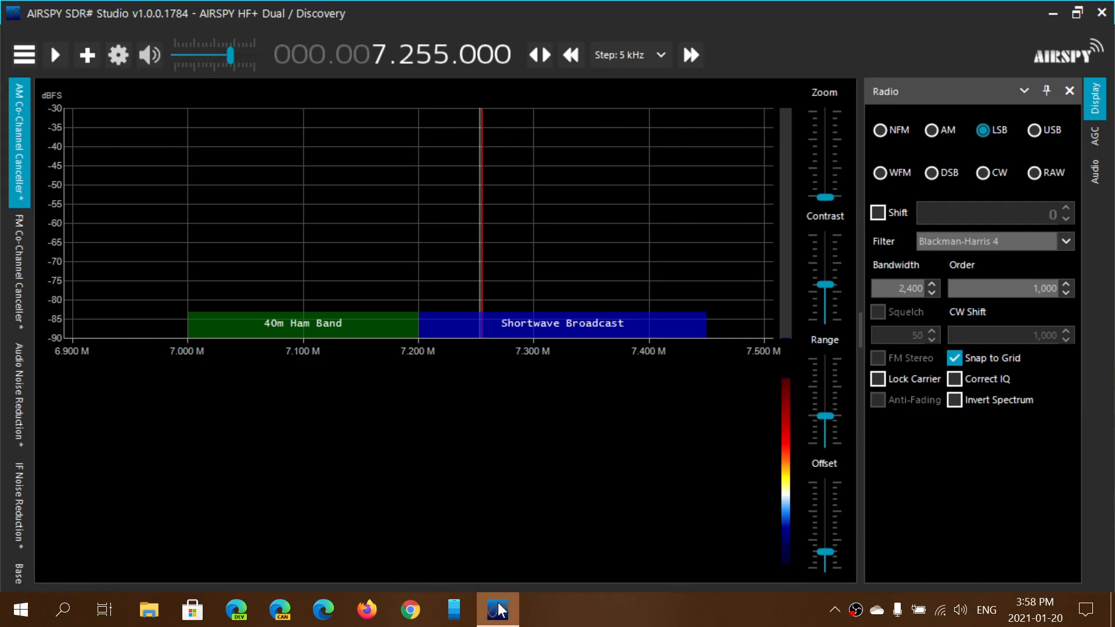
mouse_move(24, 55)
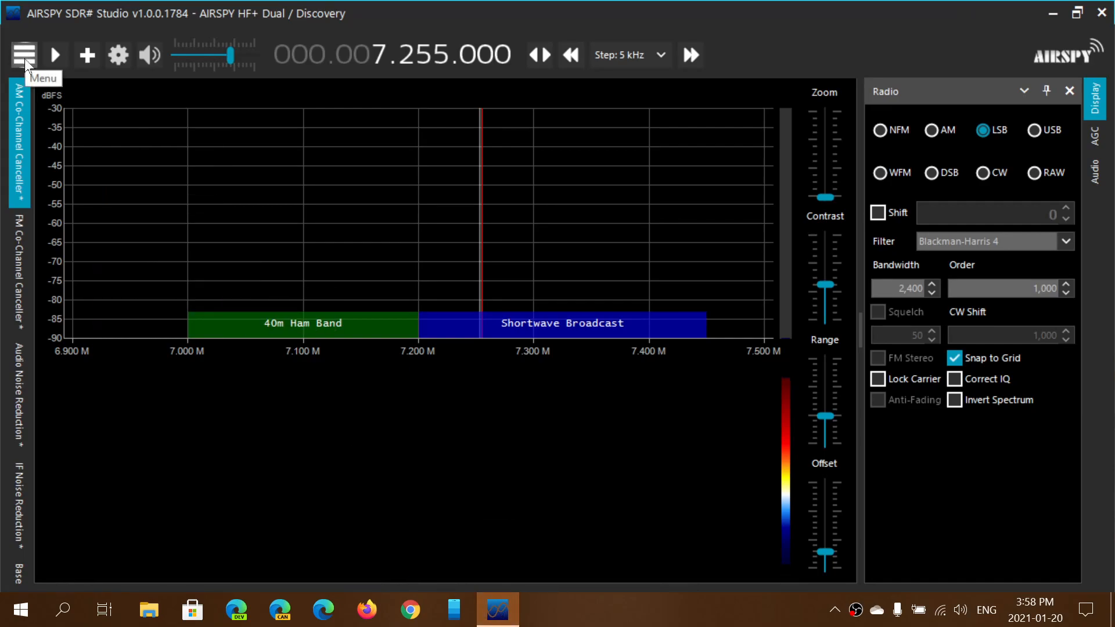
Step: Show the Source panel for the HF+ Dual/Discovery and start streaming the live spectrum and waterfall
click(23, 55)
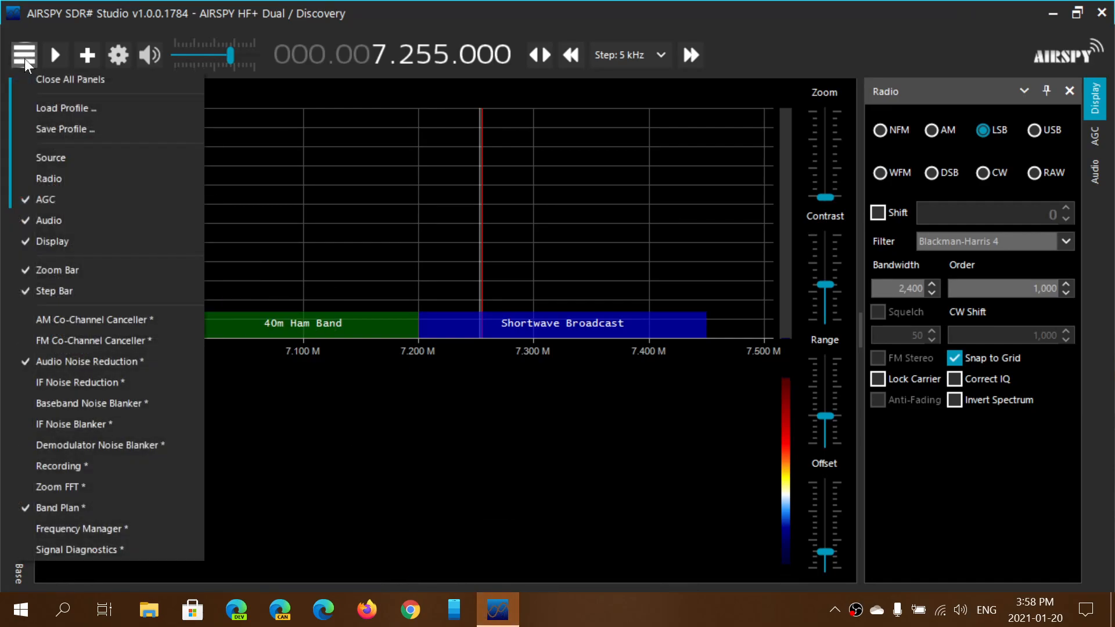
mouse_move(68, 163)
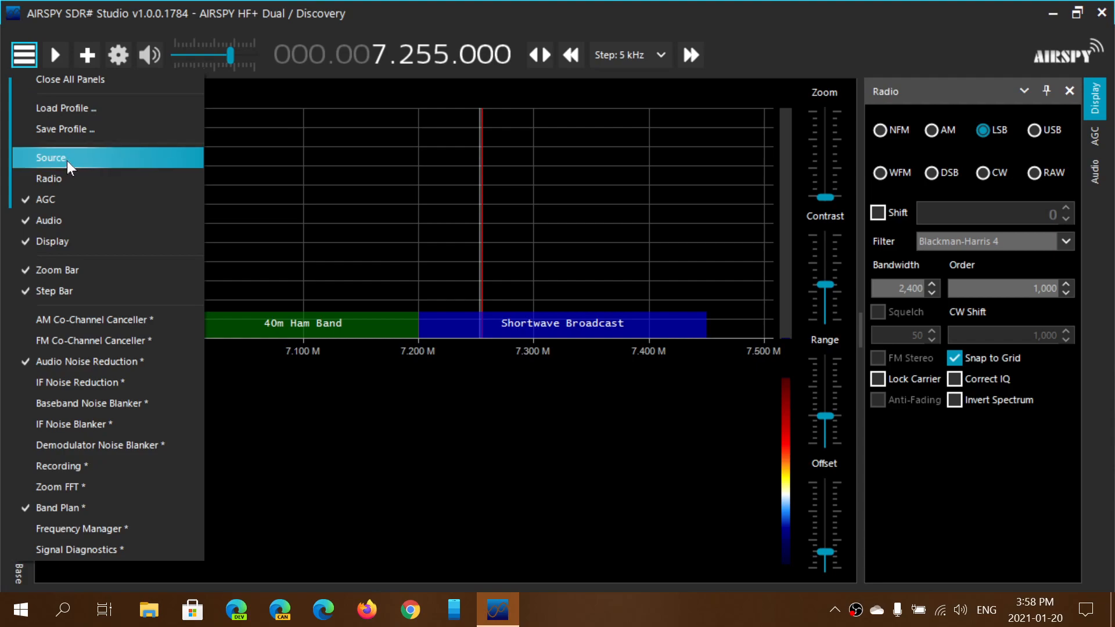
click(51, 157)
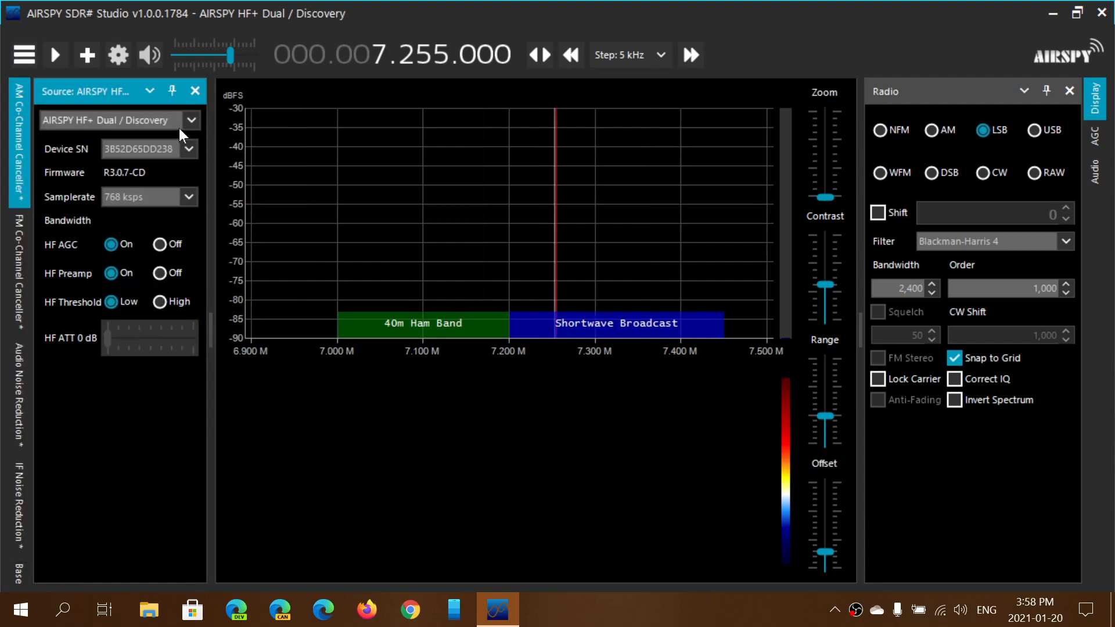
click(189, 120)
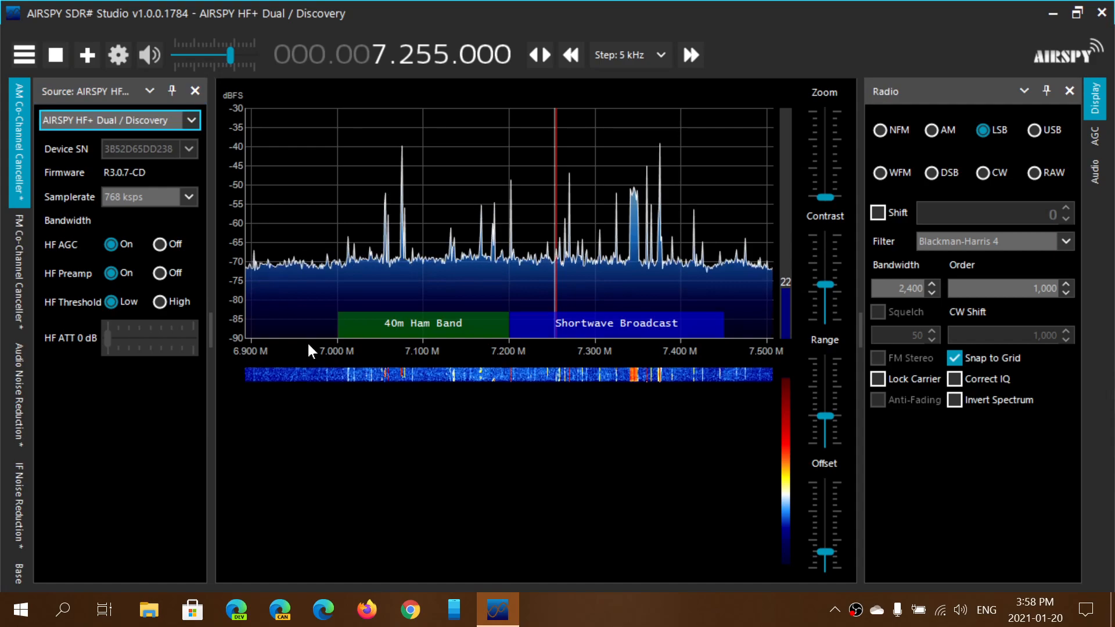
Step: Zoom the spectrum to roughly 7.21–7.29 MHz and retune within the 40m band
drag(232, 54, 197, 54)
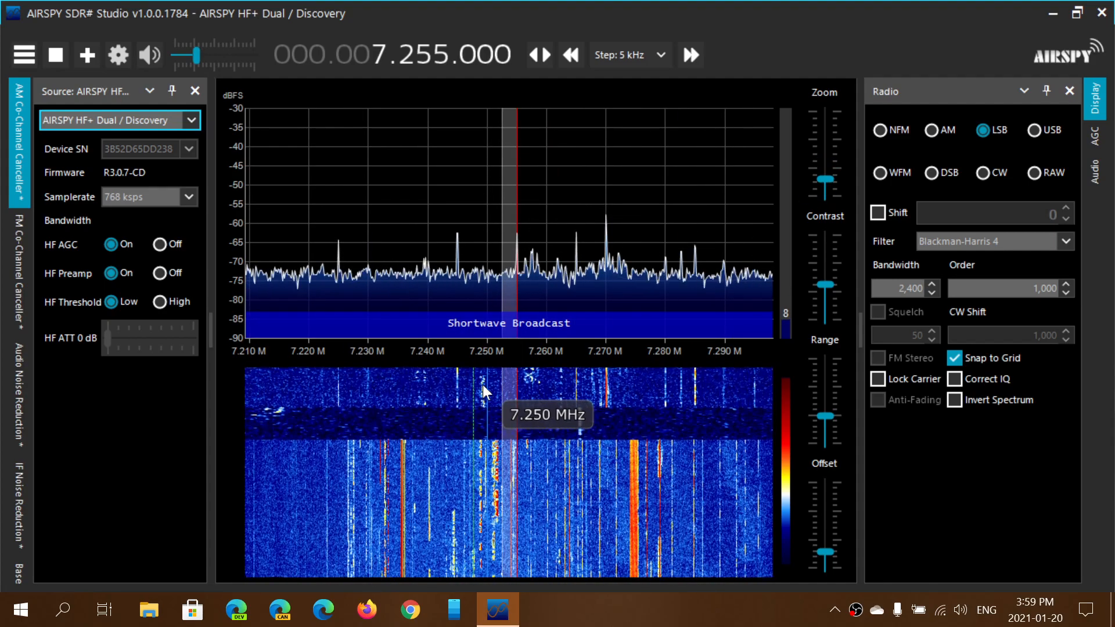
click(486, 391)
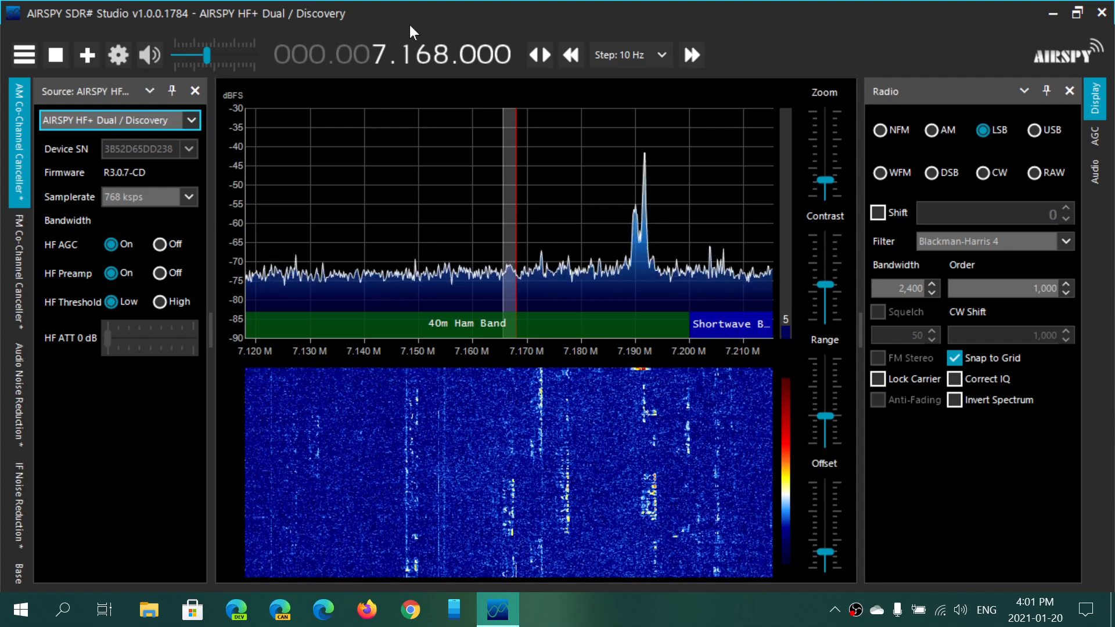
mouse_move(709, 617)
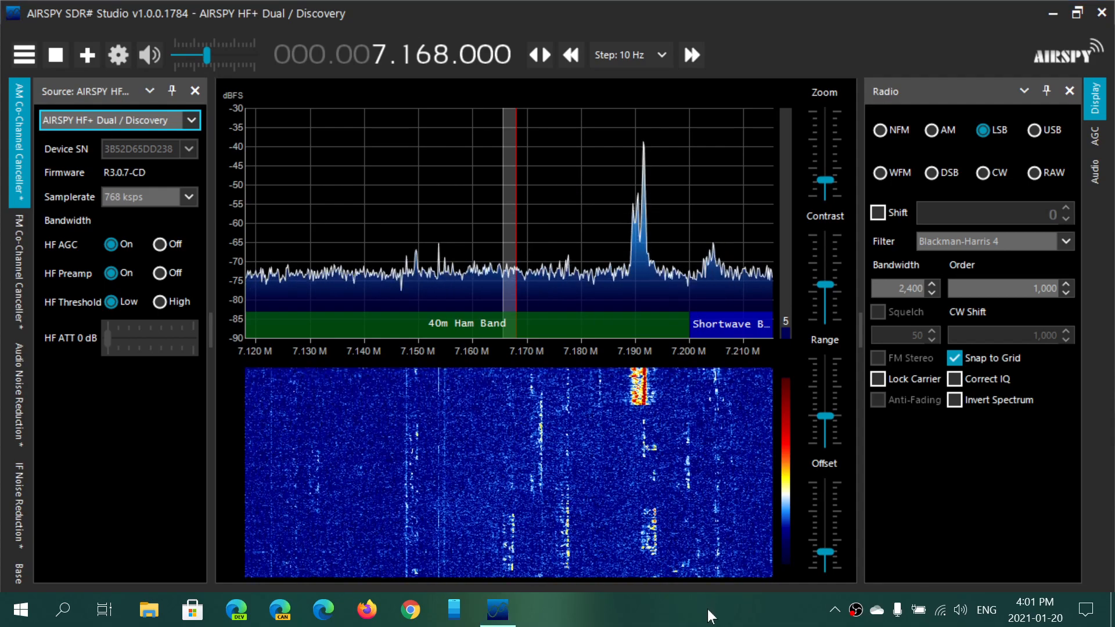